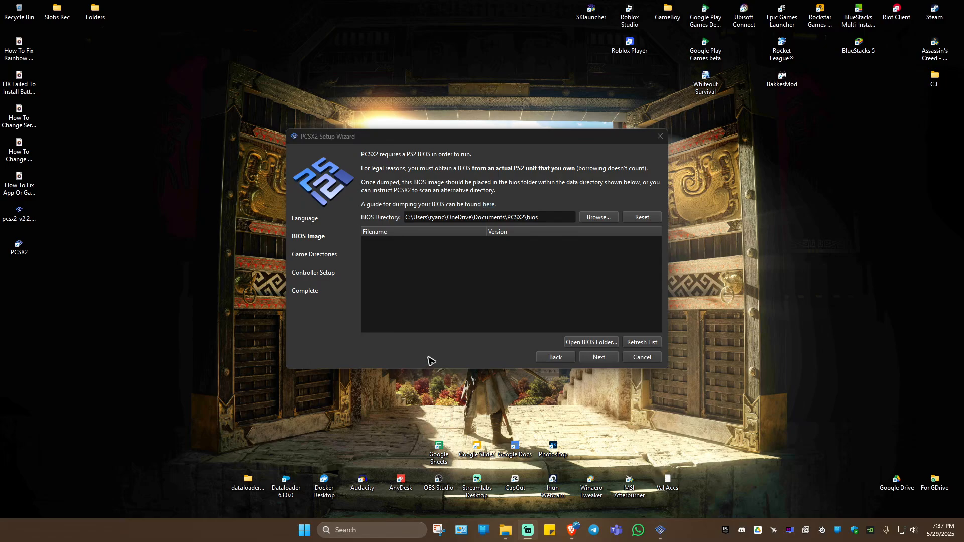
mouse_move(403, 361)
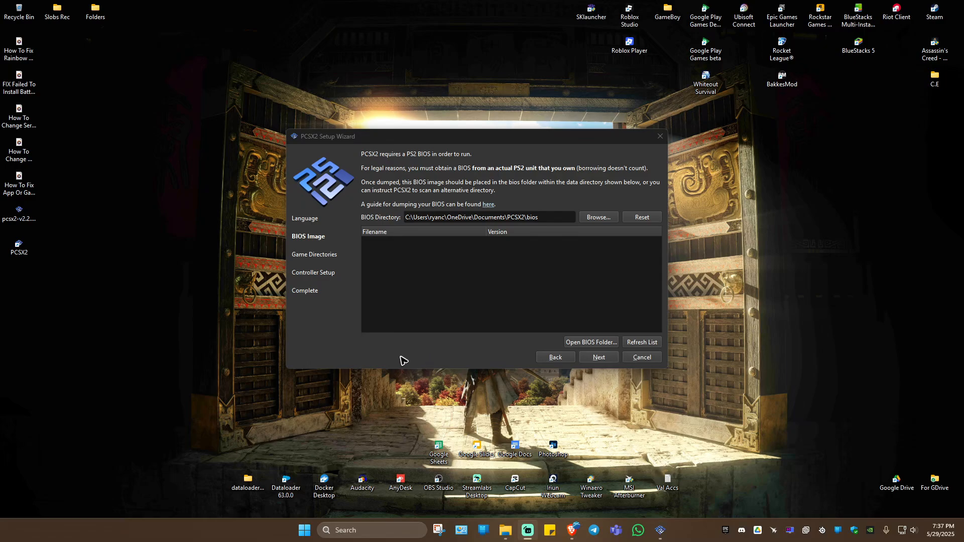
mouse_move(416, 347)
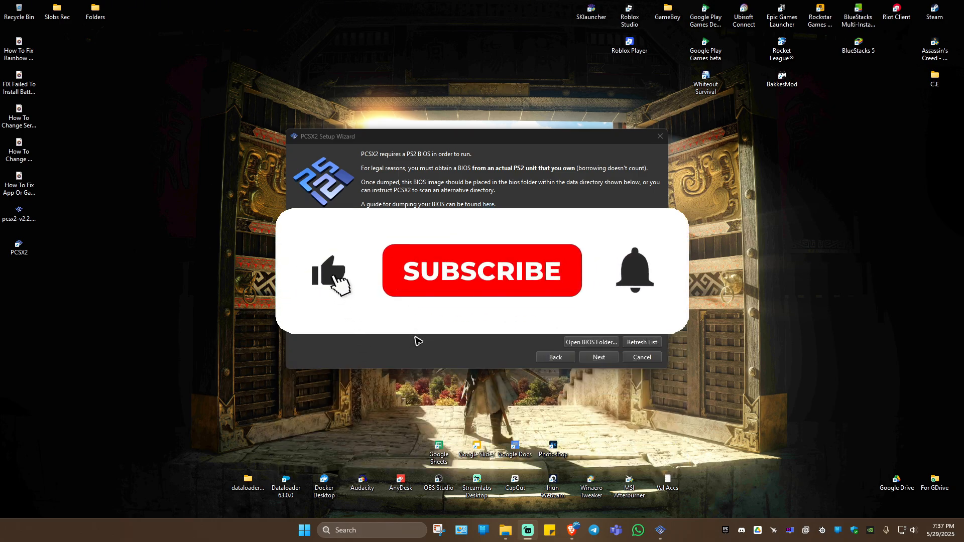
Keep the wizard on the BIOS Image page and drag the PCSX2 desktop icon beside it.
click(482, 271)
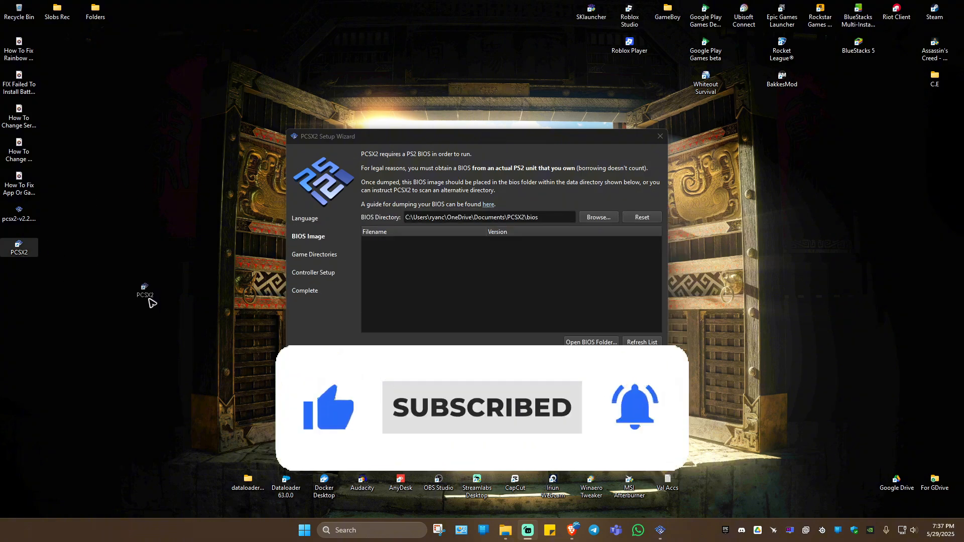
drag(146, 295, 209, 315)
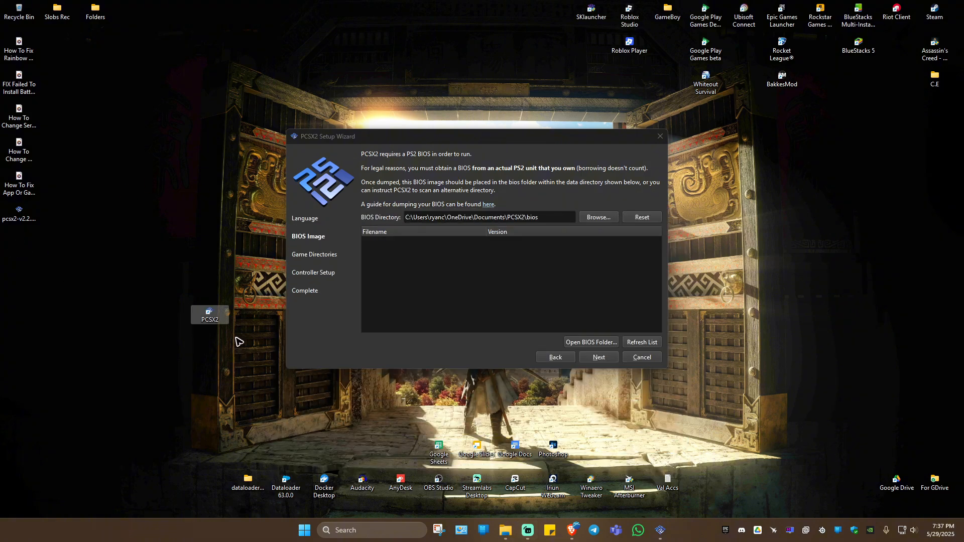
mouse_move(242, 342)
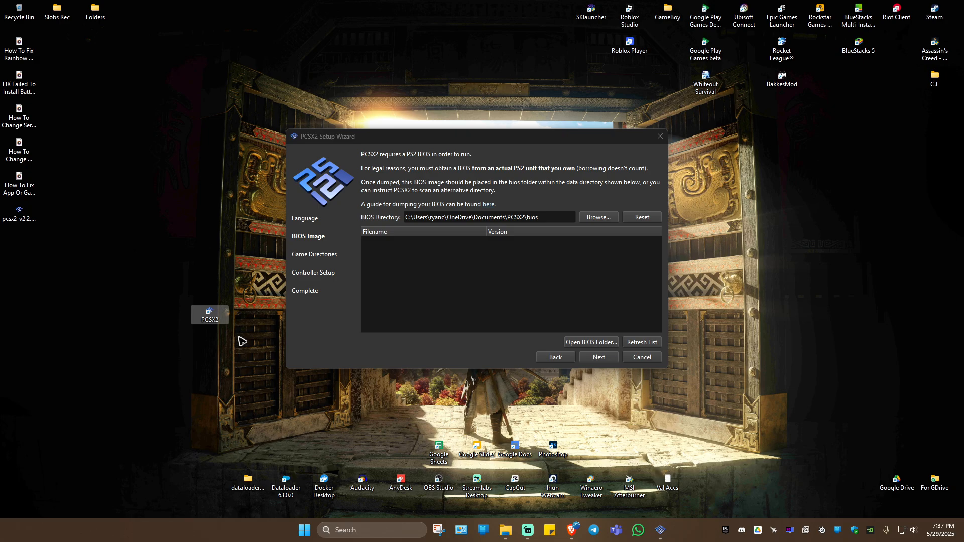
Create a folder named 'bios' in C:\Program Files\PCSX2, then switch to Brave.
right_click(209, 314)
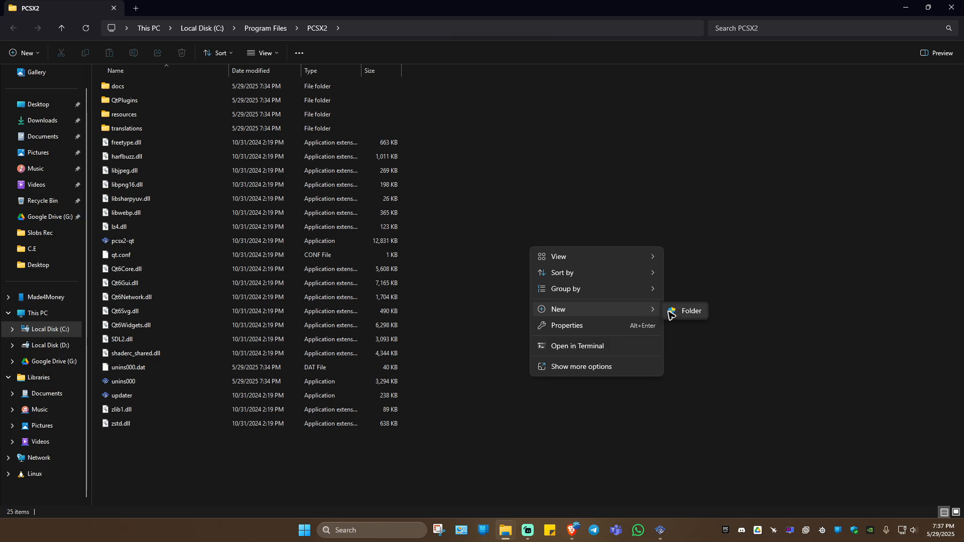
click(691, 310)
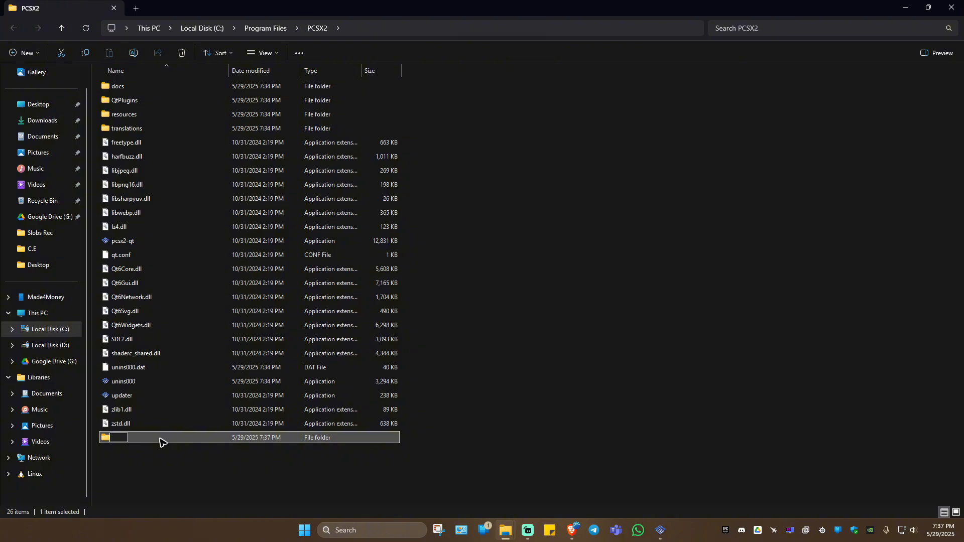
text(bios)
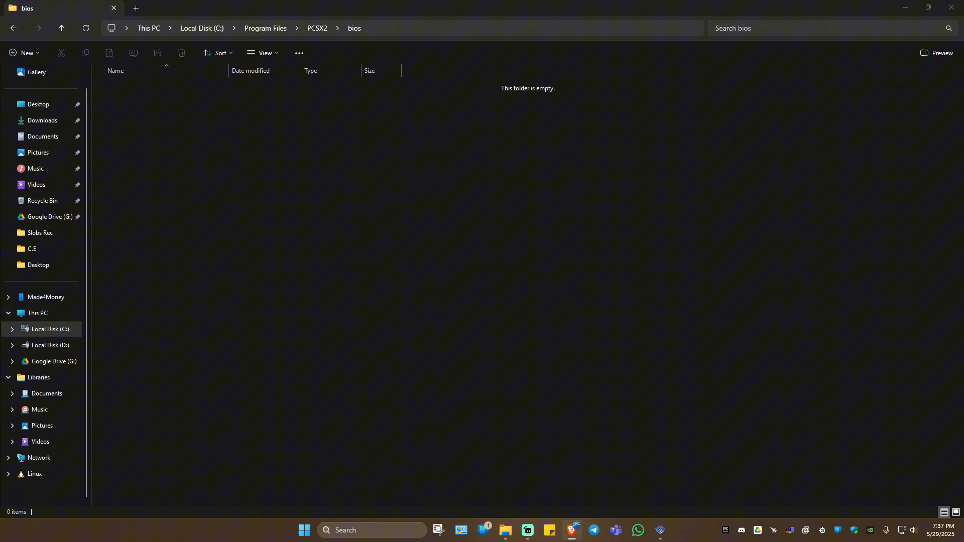
click(572, 530)
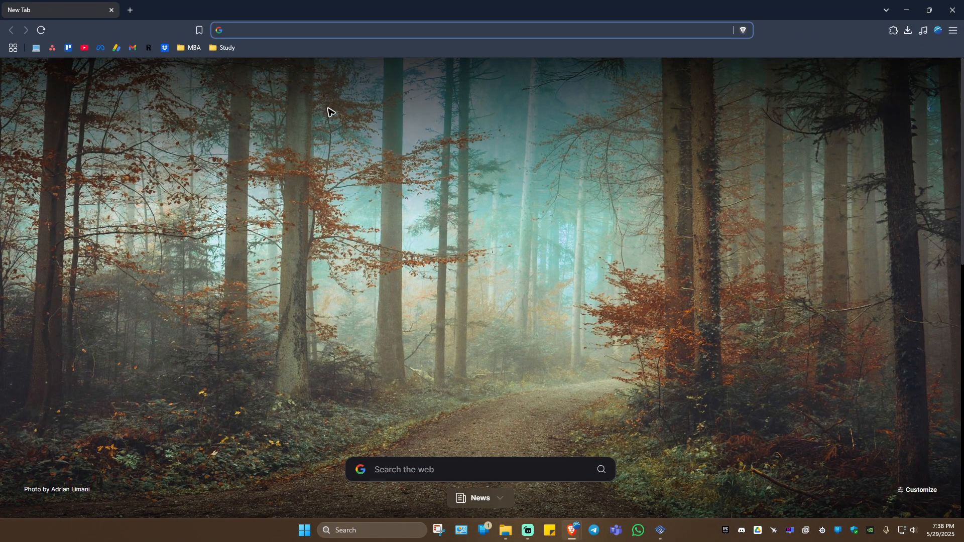
Search 'psbios' in Brave and open psbios.com's PS2 BIOS download page.
text(psbis)
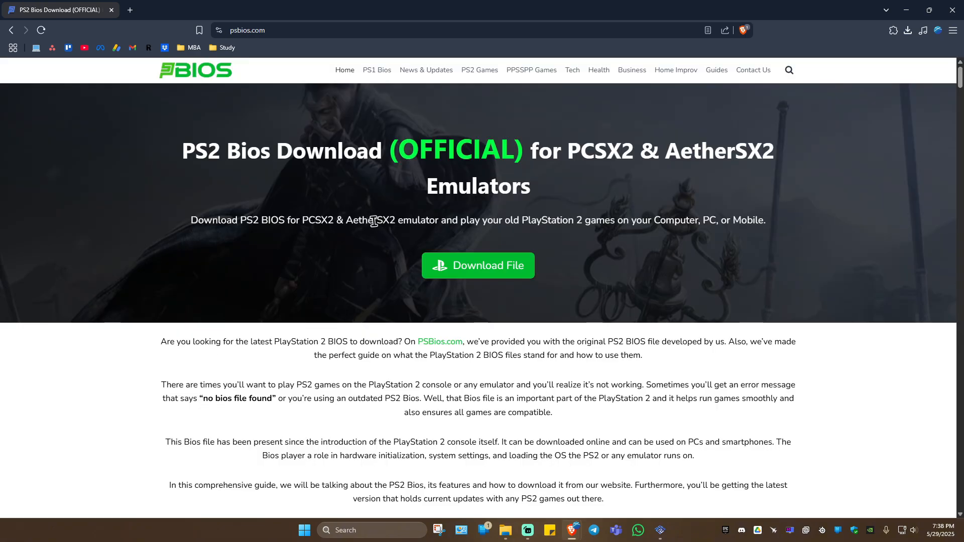
mouse_move(353, 225)
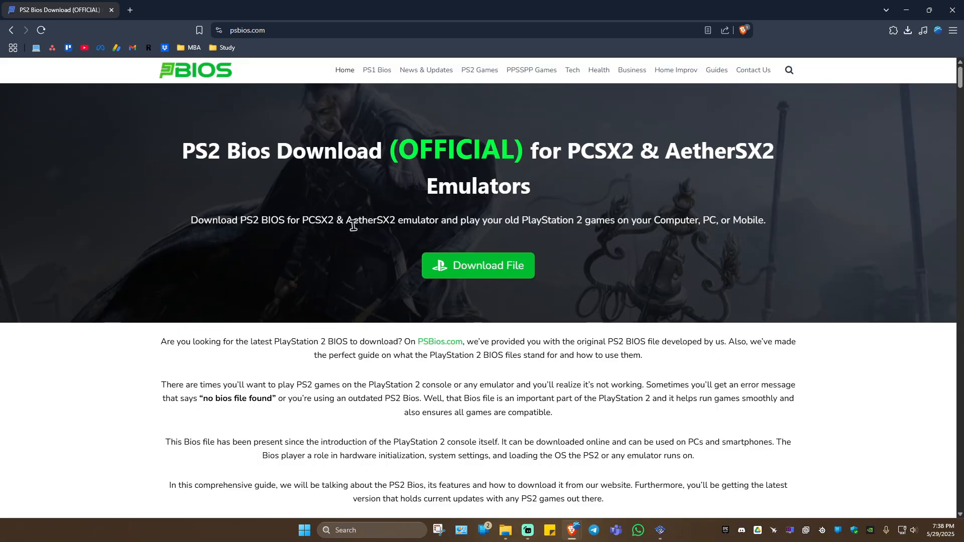
click(477, 265)
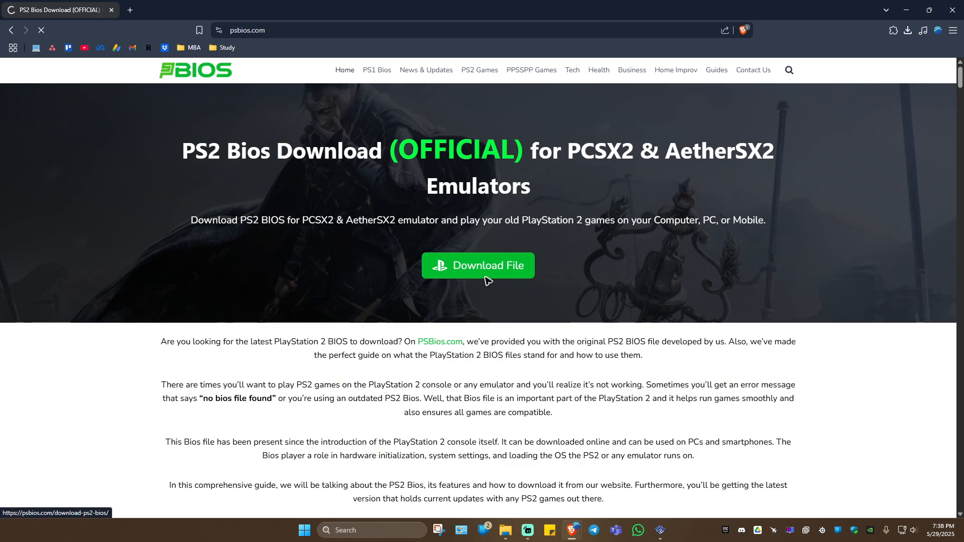
Save the all-versions PS2 BIOS zip to the Desktop and minimize Brave.
click(477, 266)
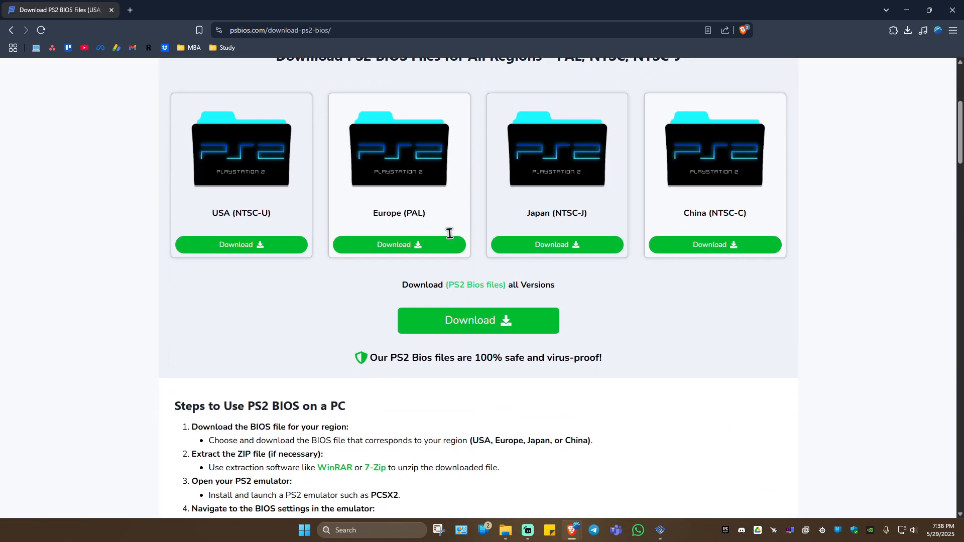
mouse_move(544, 230)
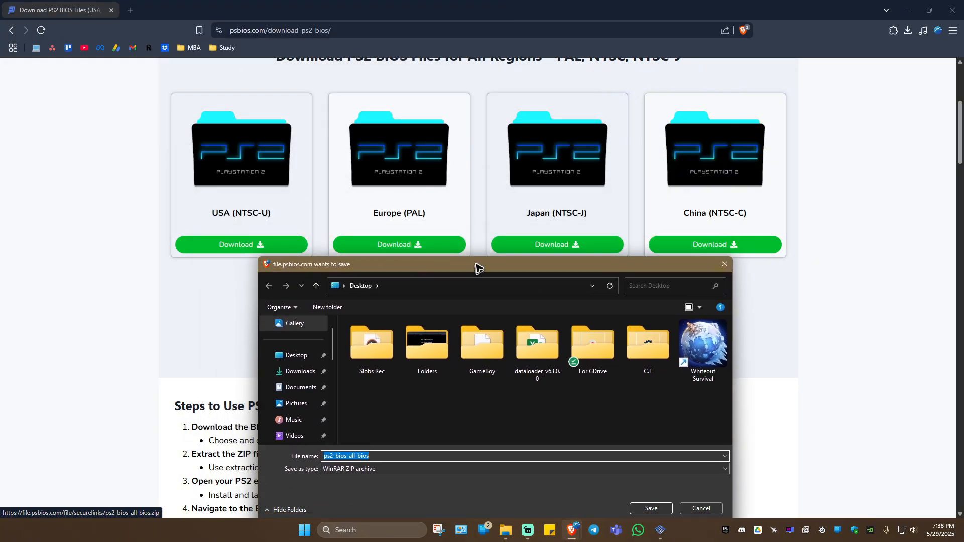
click(650, 508)
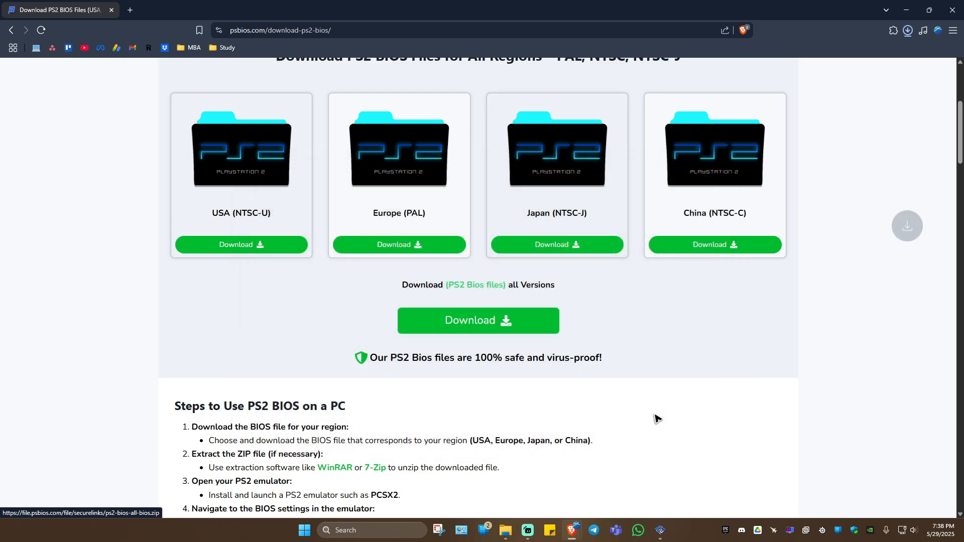
click(907, 31)
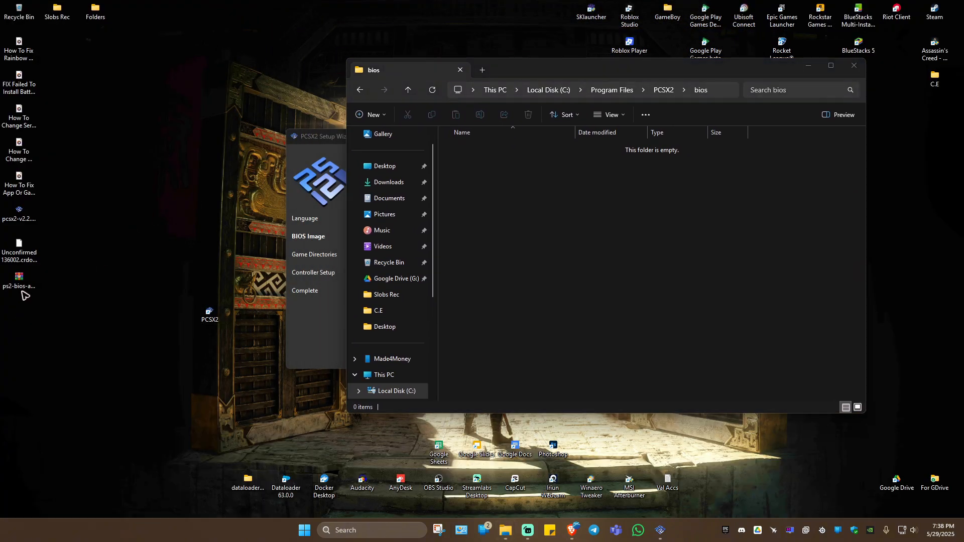
Move the 14 BIOS files into C:\Program Files\PCSX2\bios, approving administrator access.
right_click(19, 282)
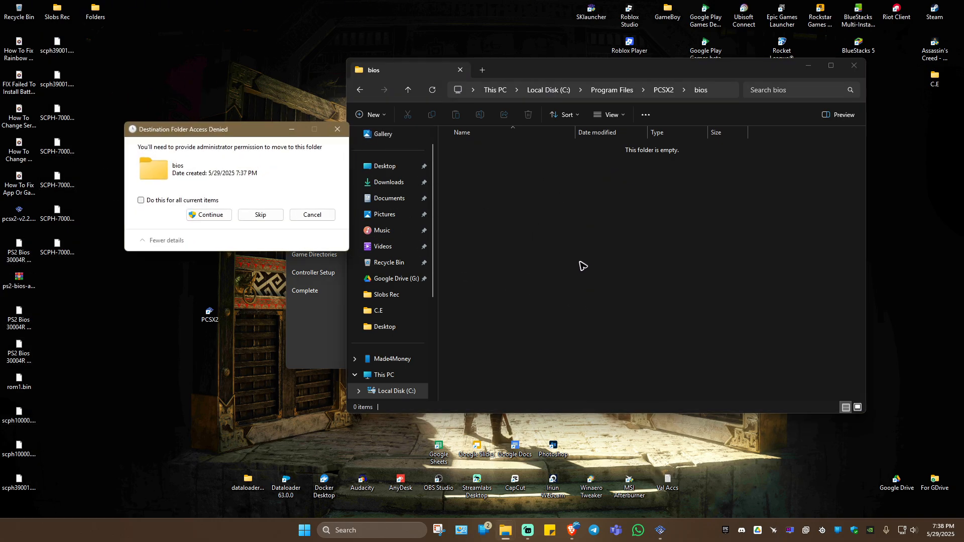
click(208, 215)
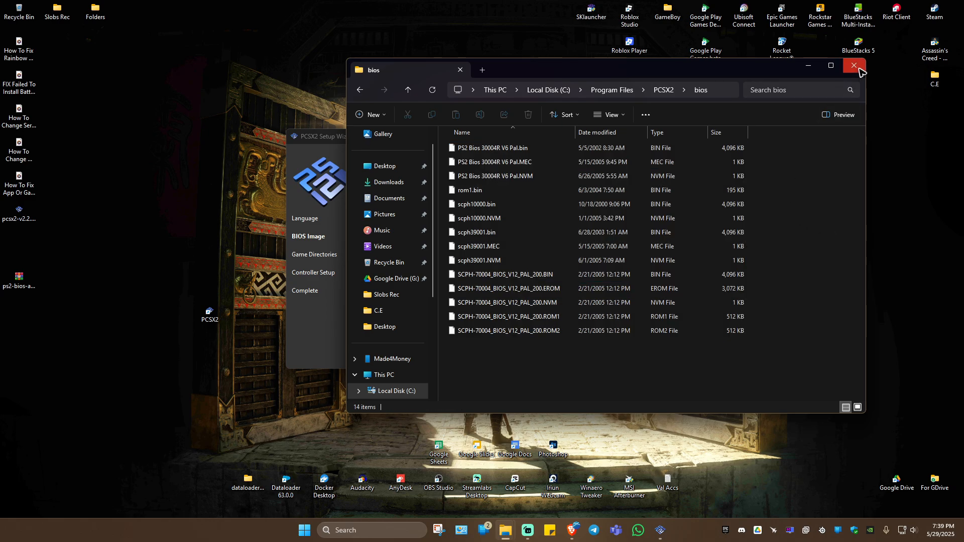
Close File Explorer to reveal the wizard's empty BIOS Image page.
click(854, 66)
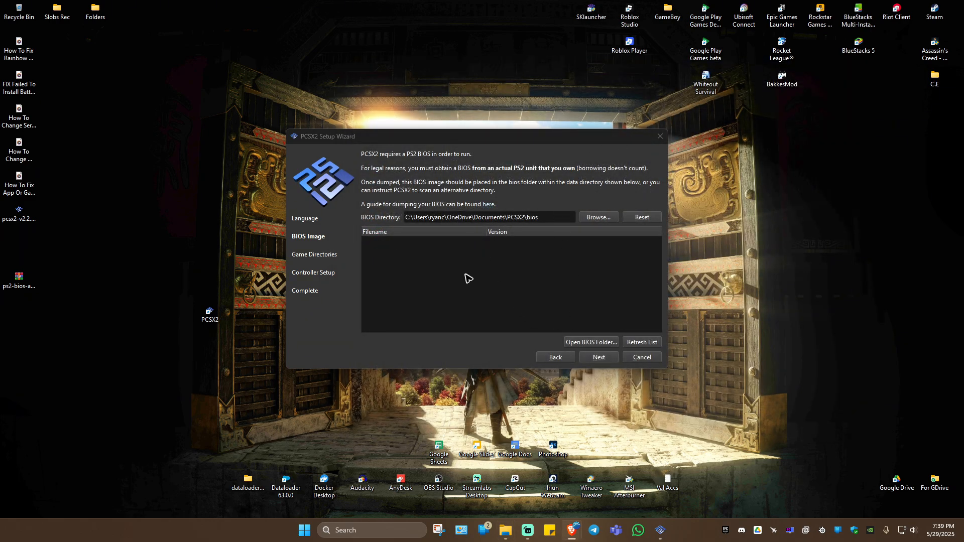
mouse_move(334, 152)
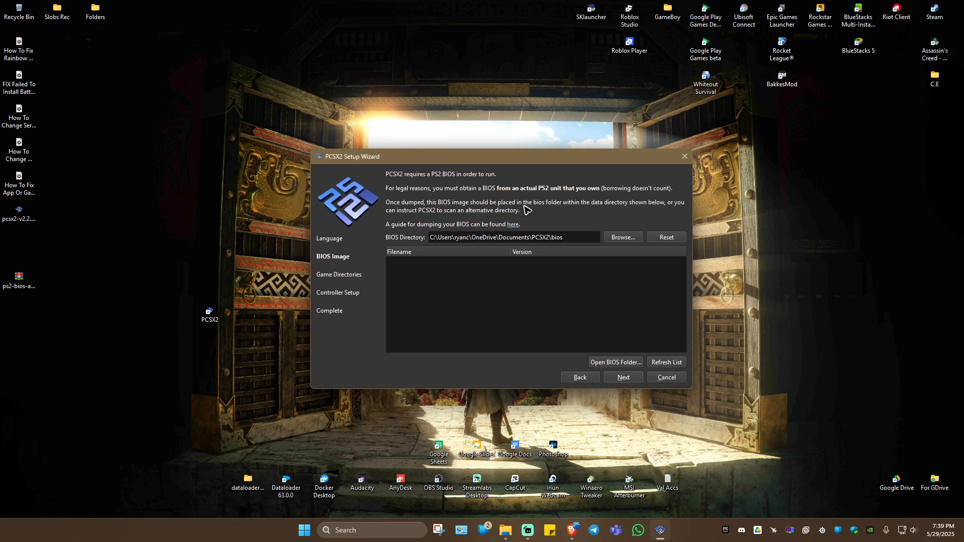
mouse_move(550, 221)
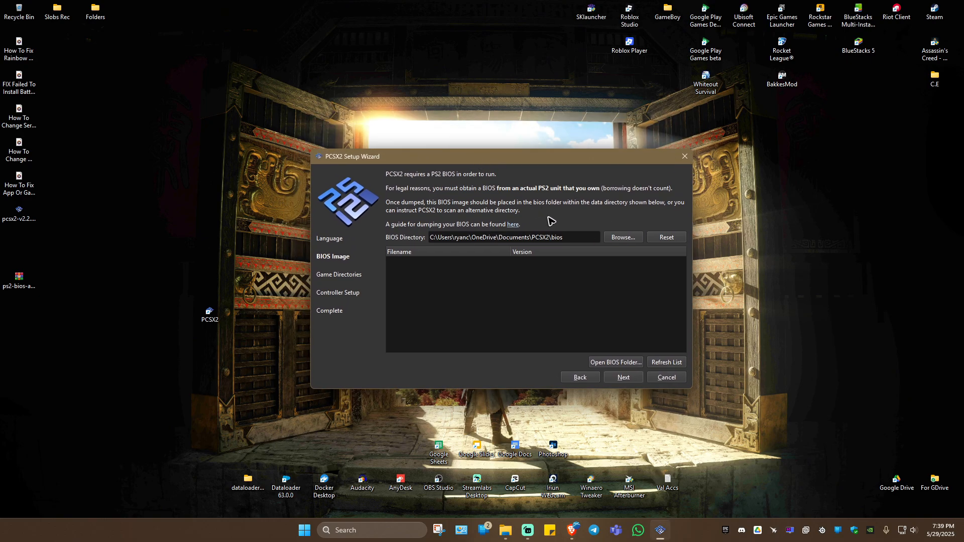
mouse_move(347, 362)
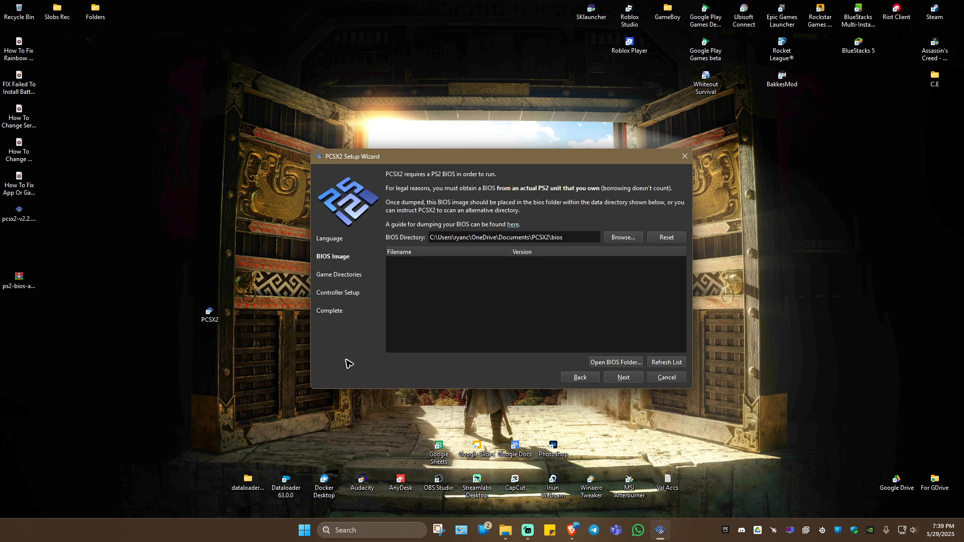
mouse_move(403, 368)
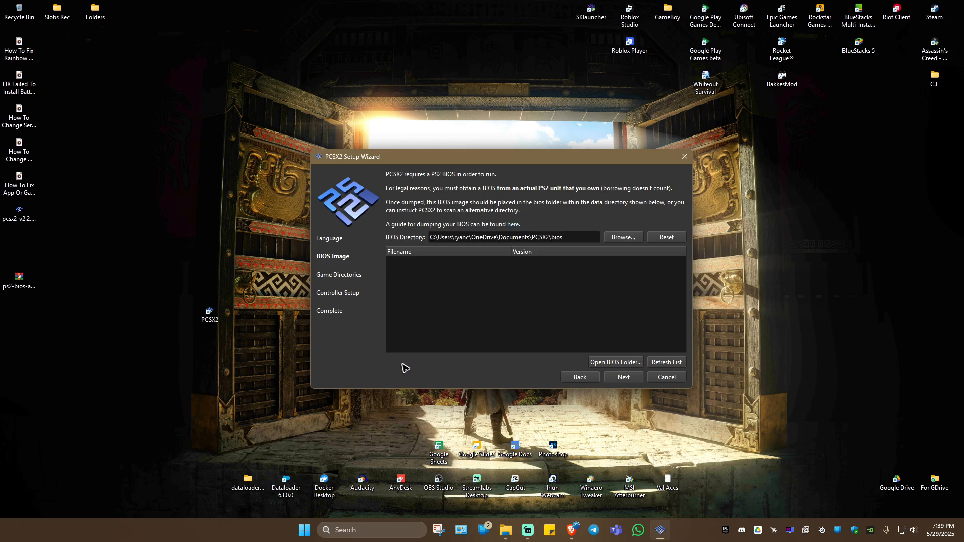
mouse_move(308, 265)
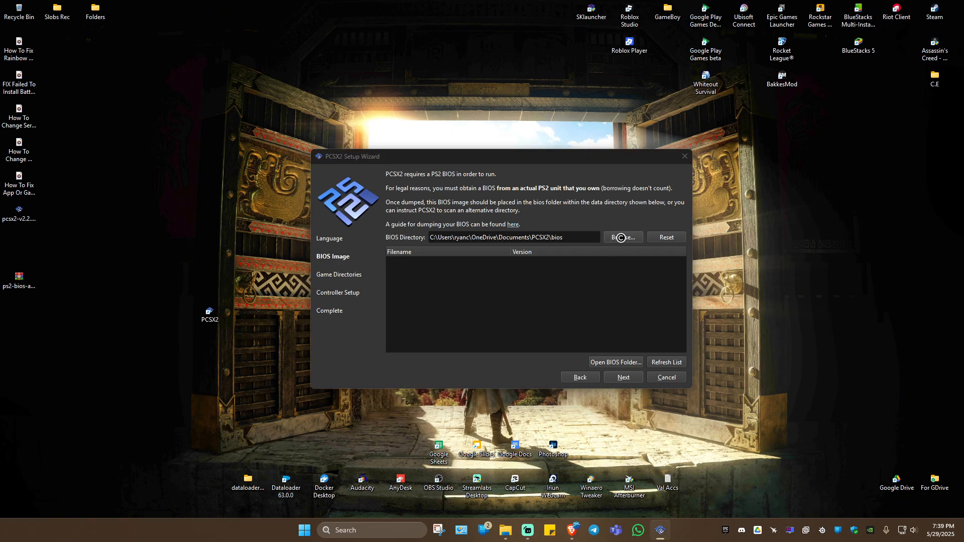
Browse to C:\Program Files\PCSX2\bios and select it as the BIOS directory.
click(622, 238)
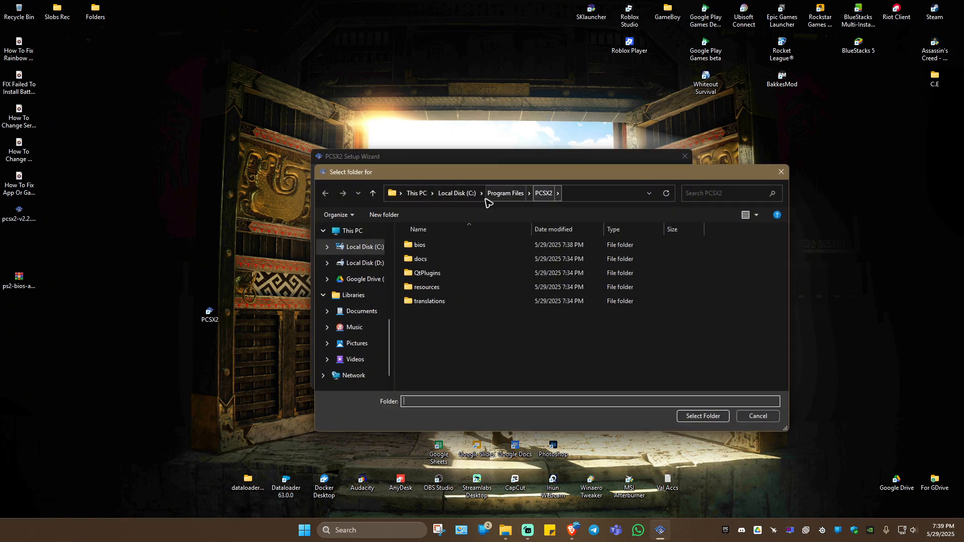
double_click(421, 244)
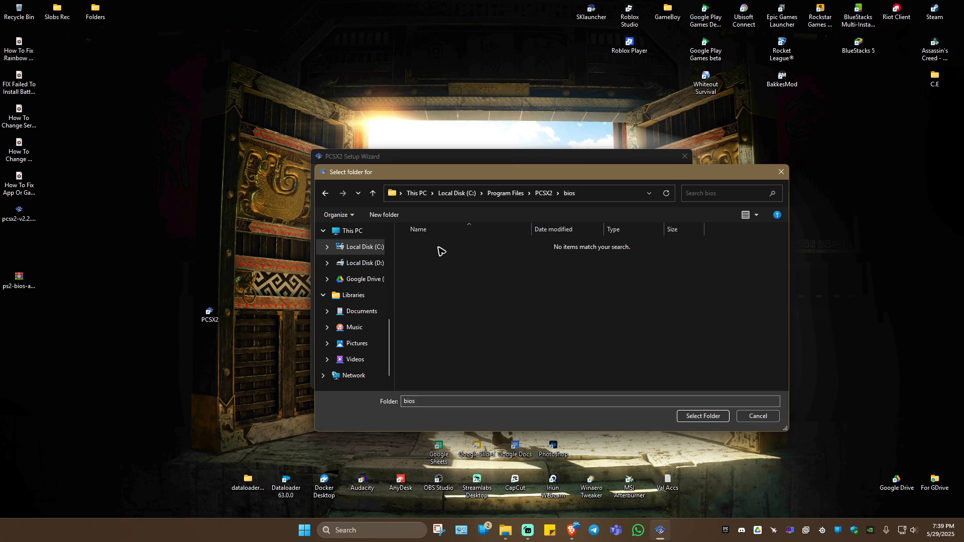
click(702, 416)
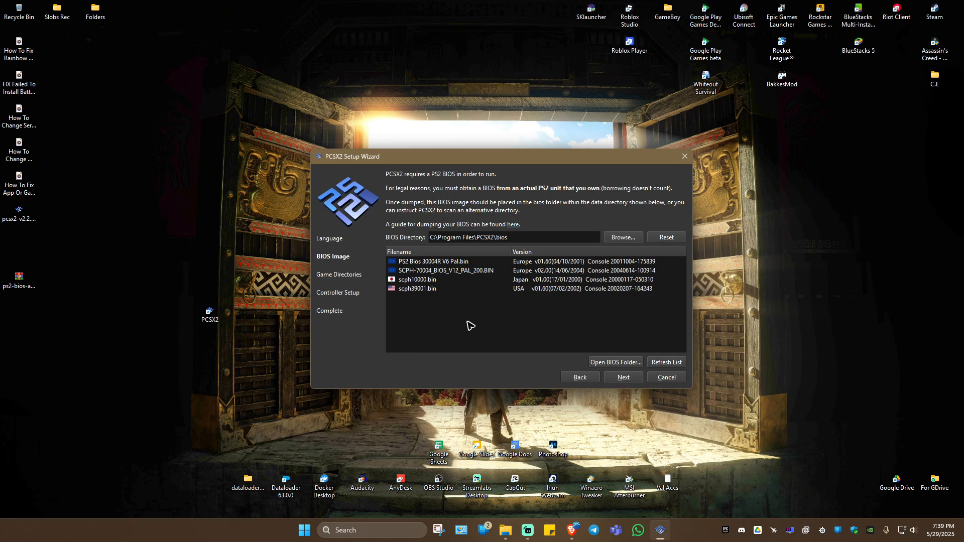
Choose the USA scph39001.bin BIOS and confirm skipping game directories.
click(417, 289)
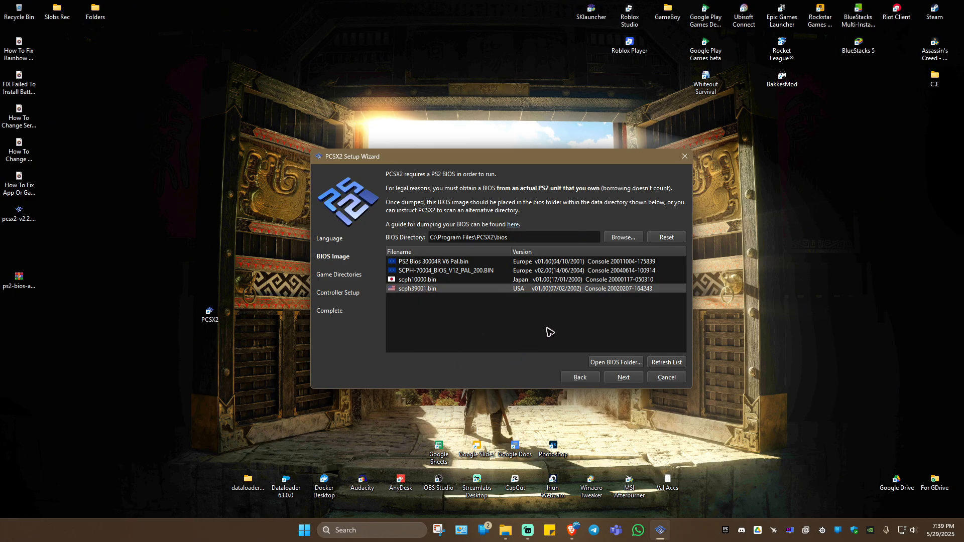
click(622, 377)
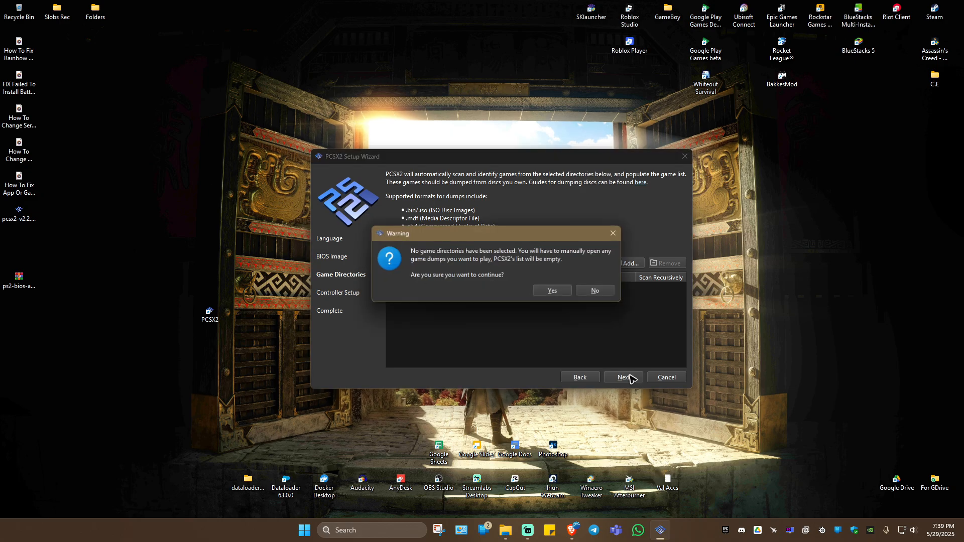
click(550, 290)
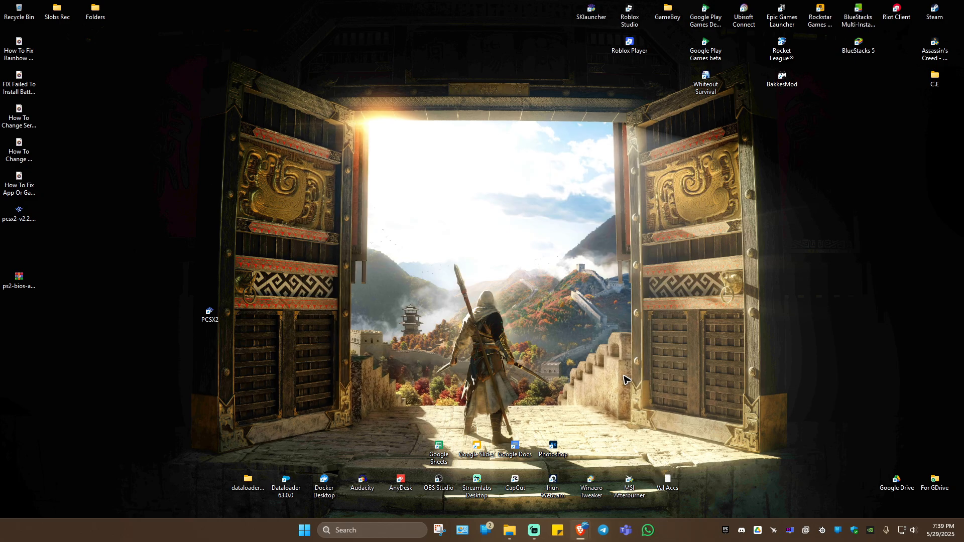
Launch the PCSX2 v2.2.0 main window, showing an empty game list.
double_click(210, 313)
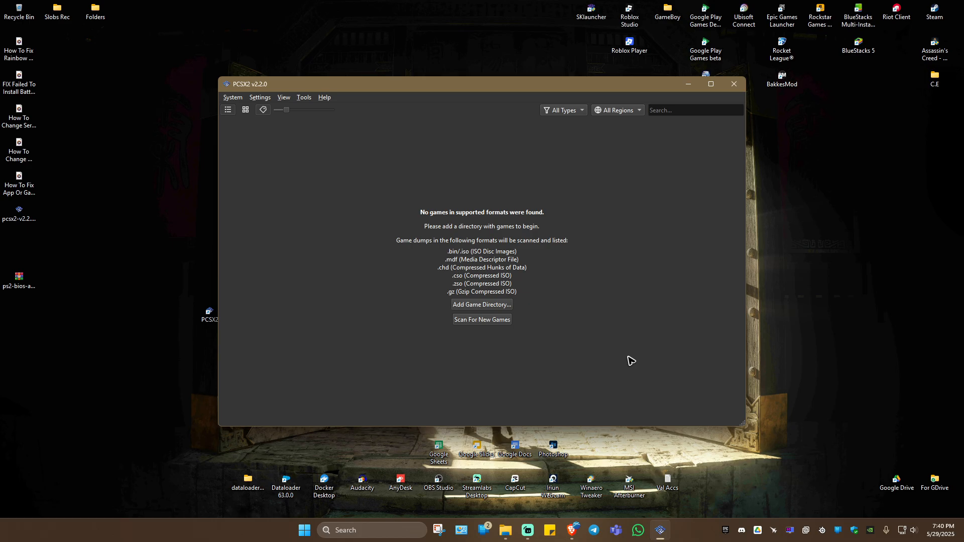
mouse_move(633, 360)
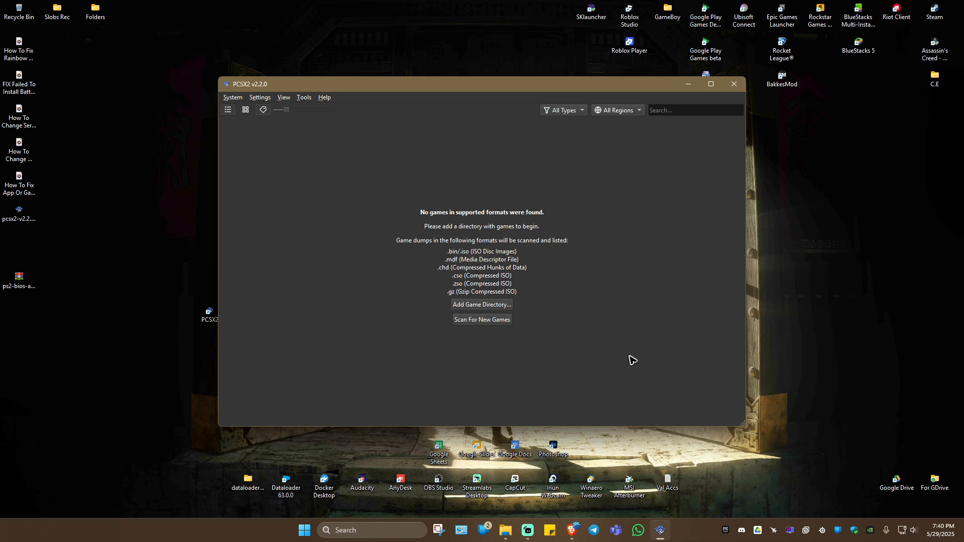